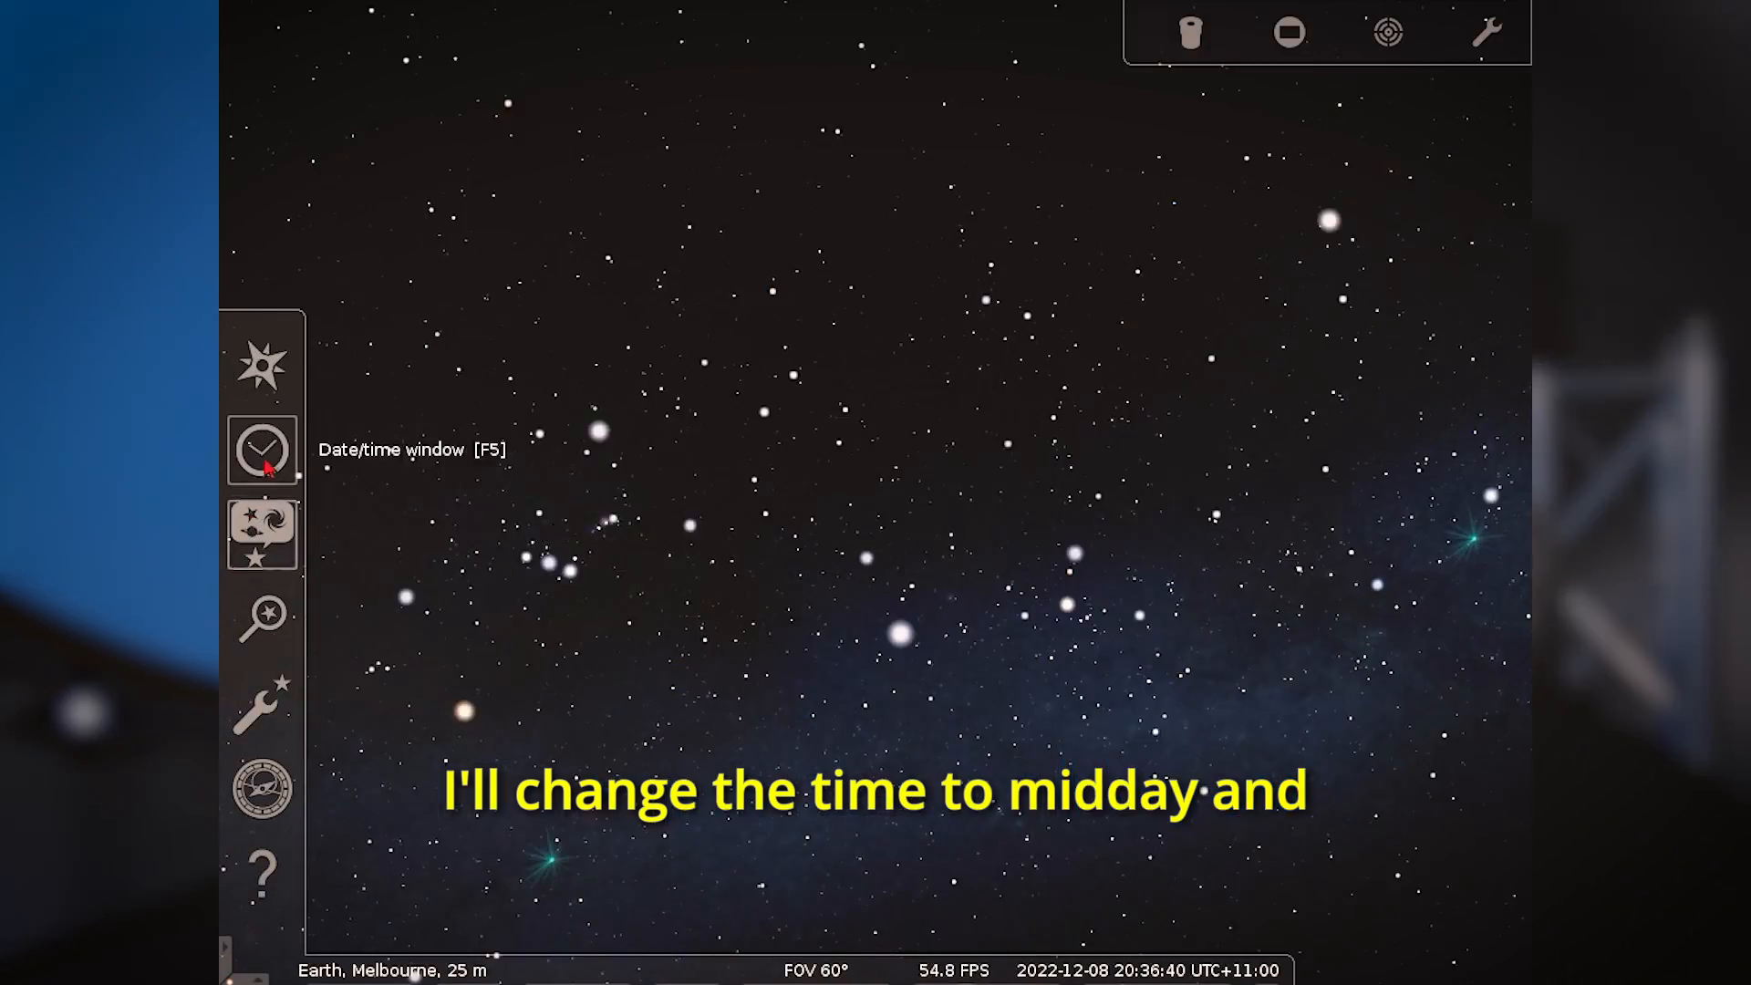
Step: Set the time to 12:00 and turn on the ground landscape and atmosphere for a daylit view
{"action": "left_click", "coordinate": [263, 449]}
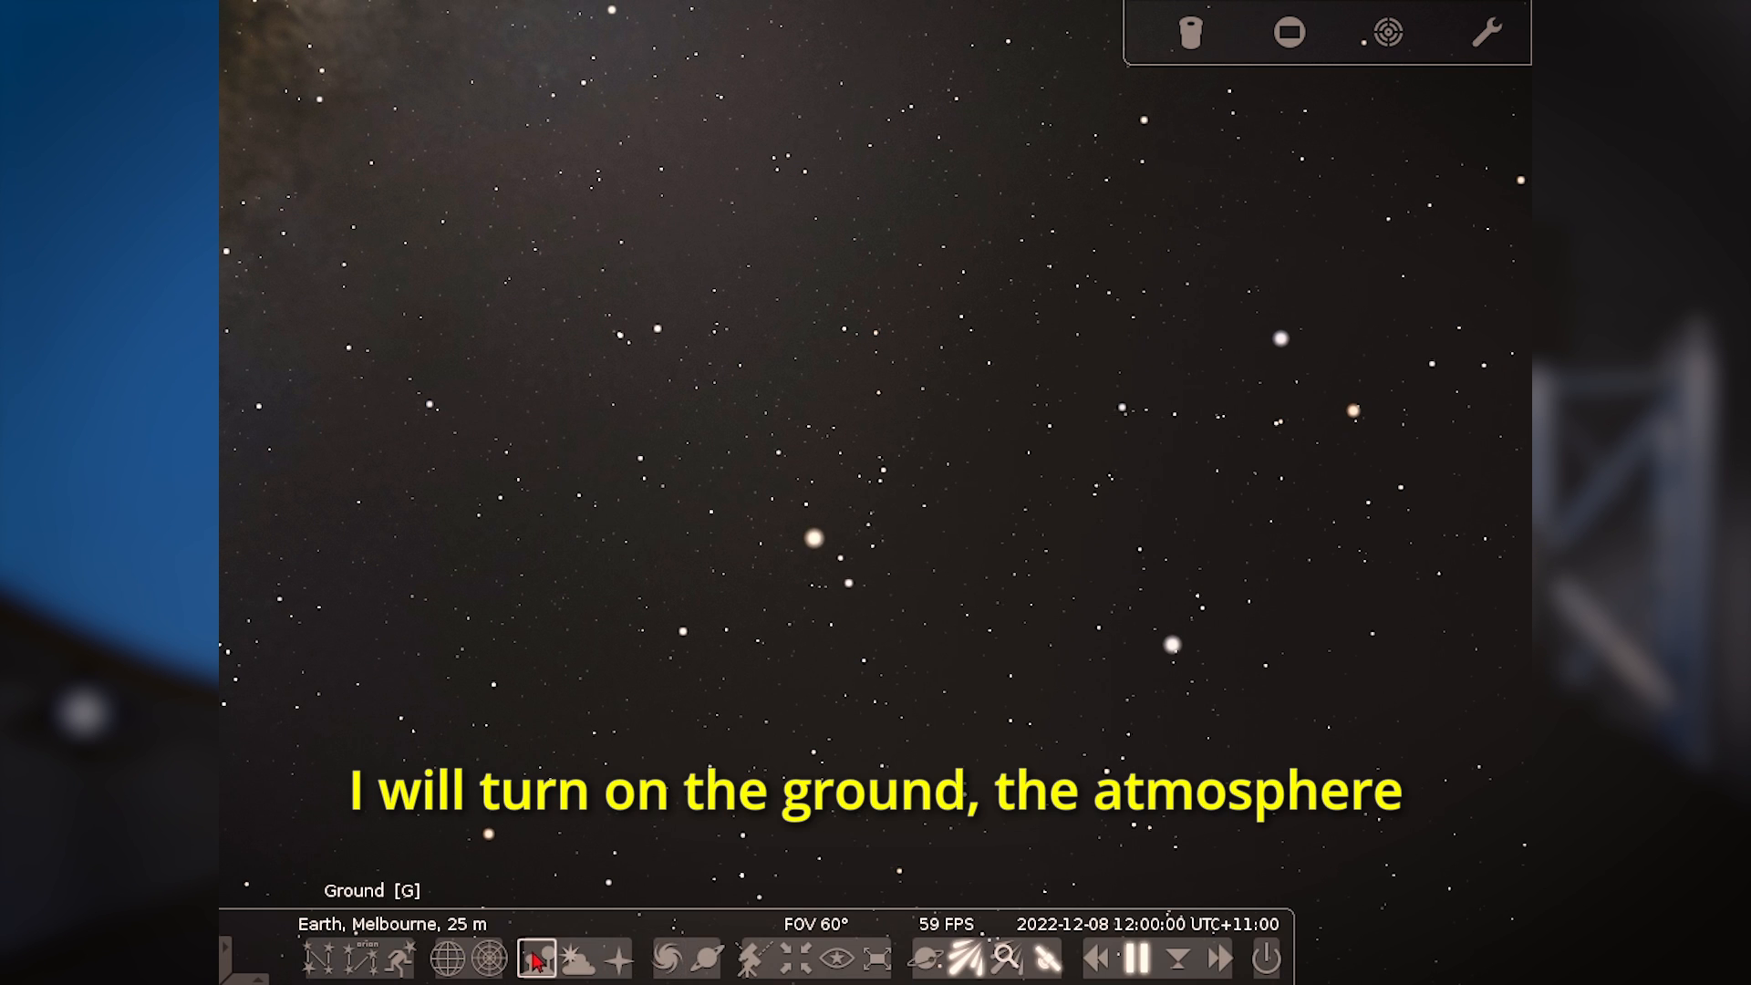
{"action": "left_click", "coordinate": [578, 959]}
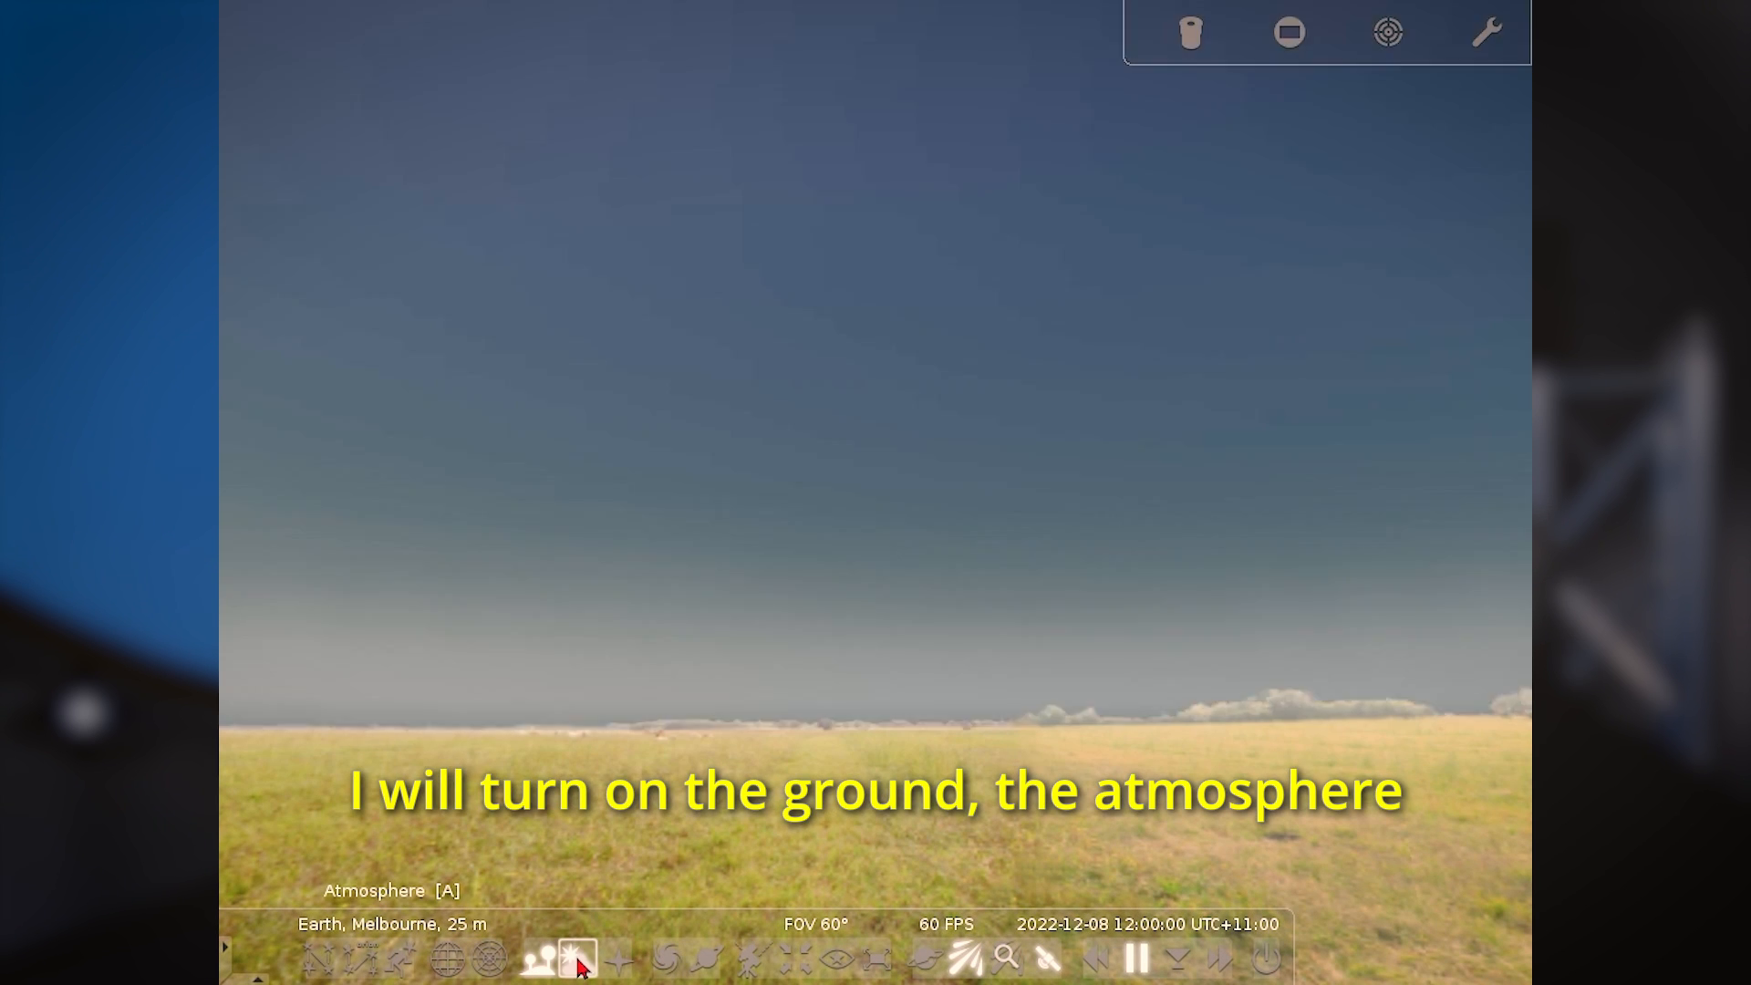
{"action": "left_click", "coordinate": [618, 959]}
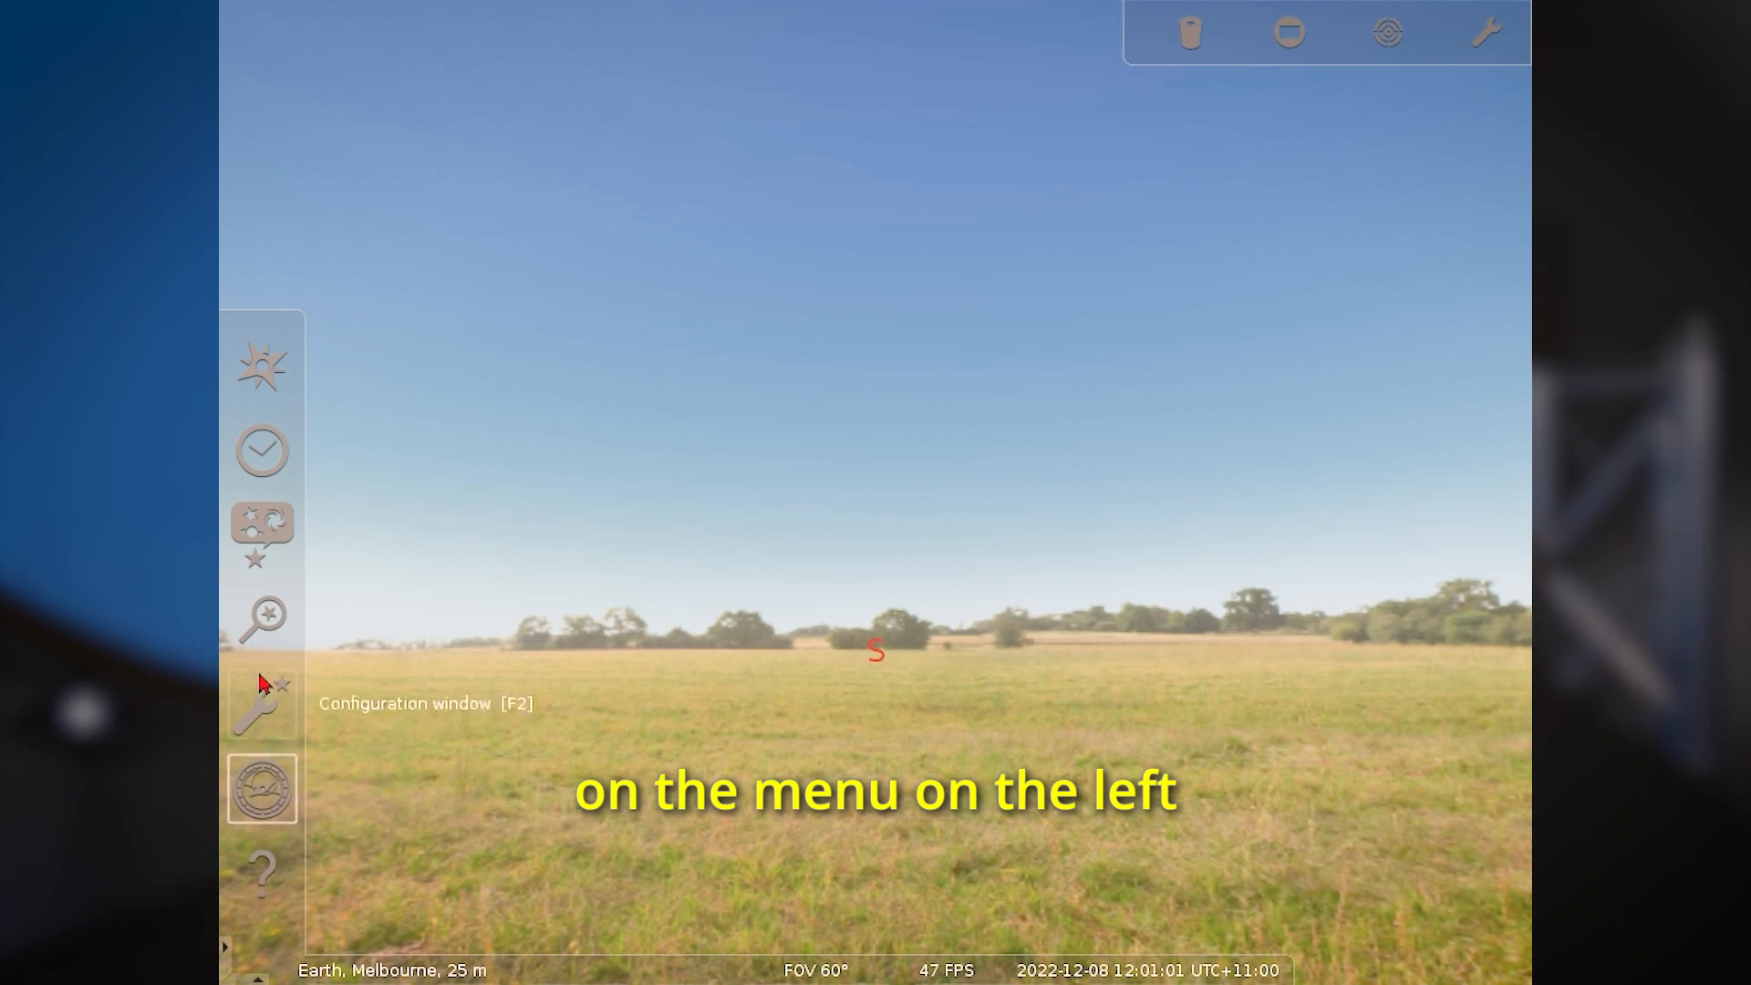
Step: Switch the Melbourne scene to a 180° fisheye projection via the Configuration window and Ctrl+1
{"action": "left_click", "coordinate": [262, 704]}
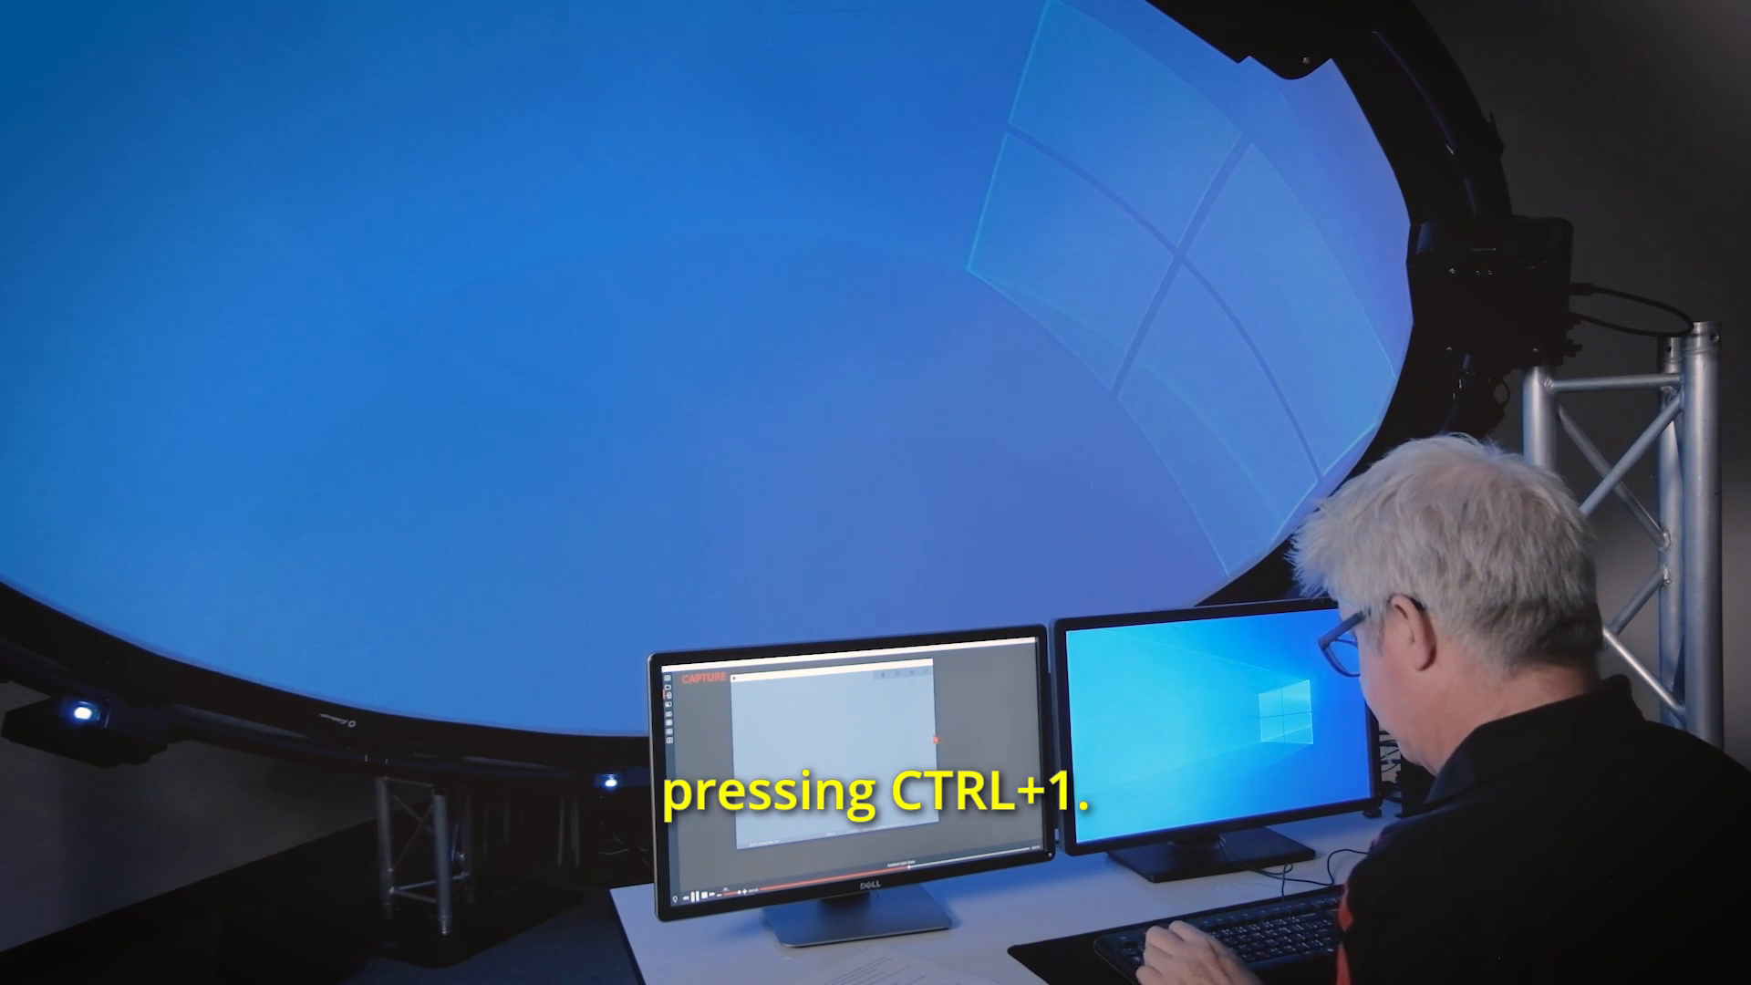
{"action": "key", "text": "ctrl+1"}
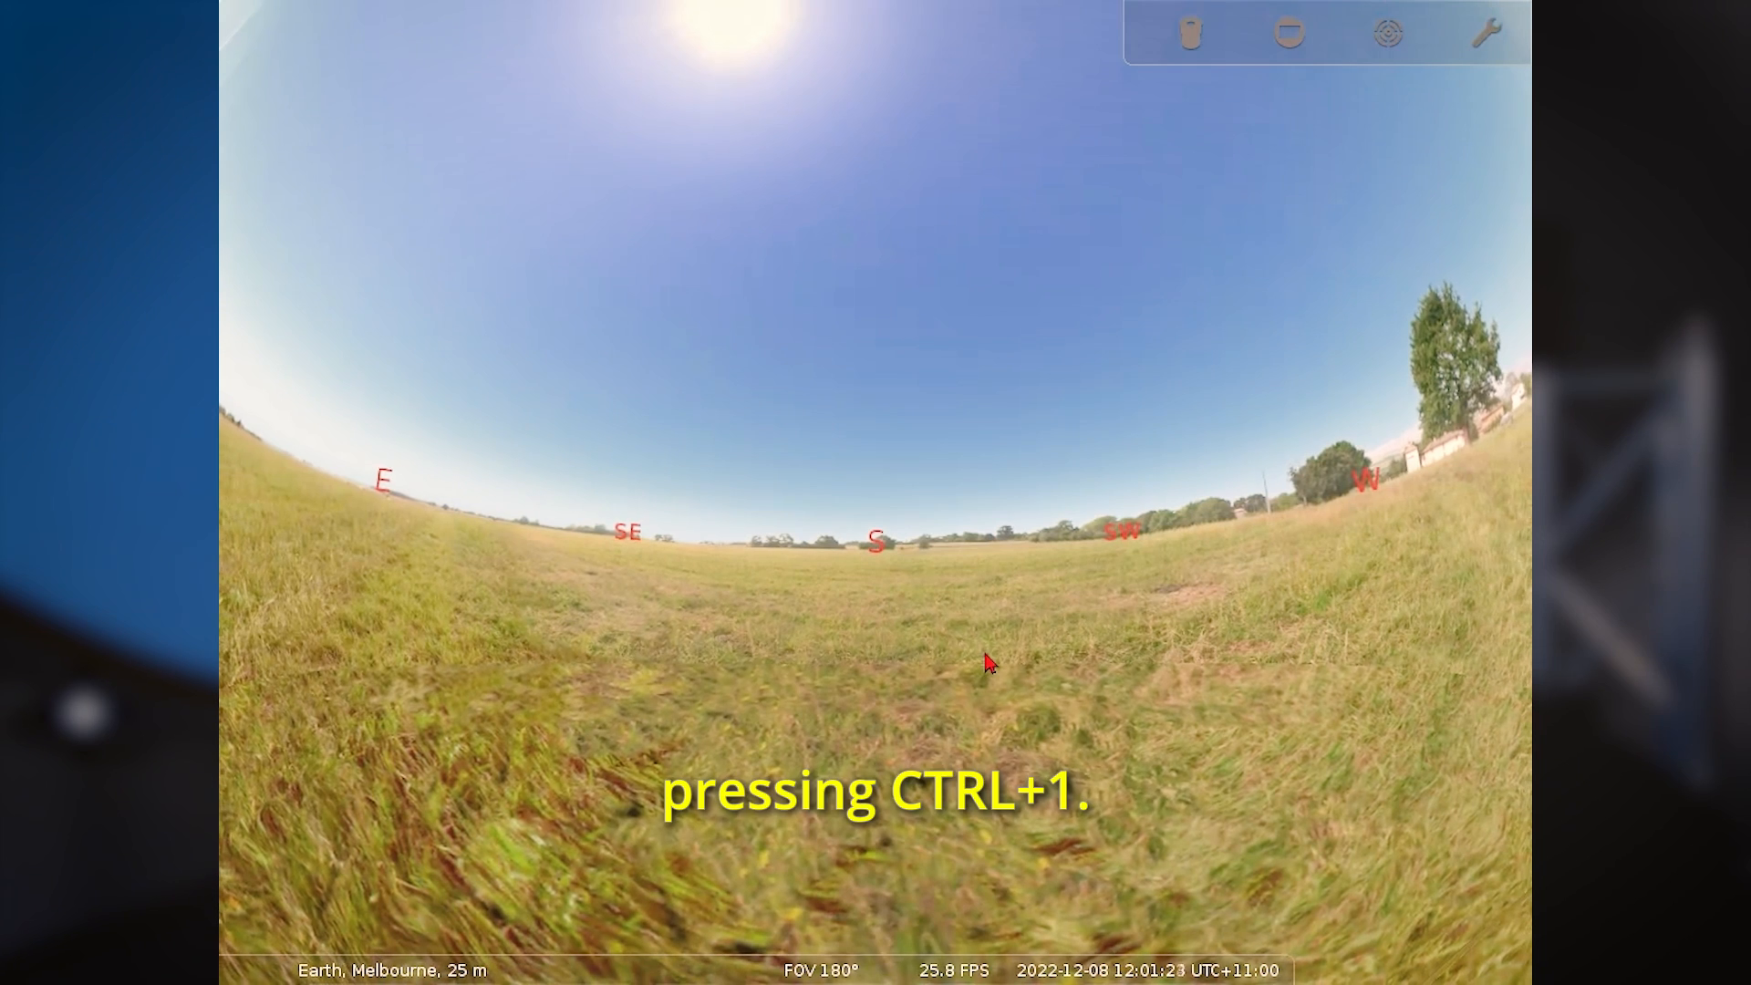